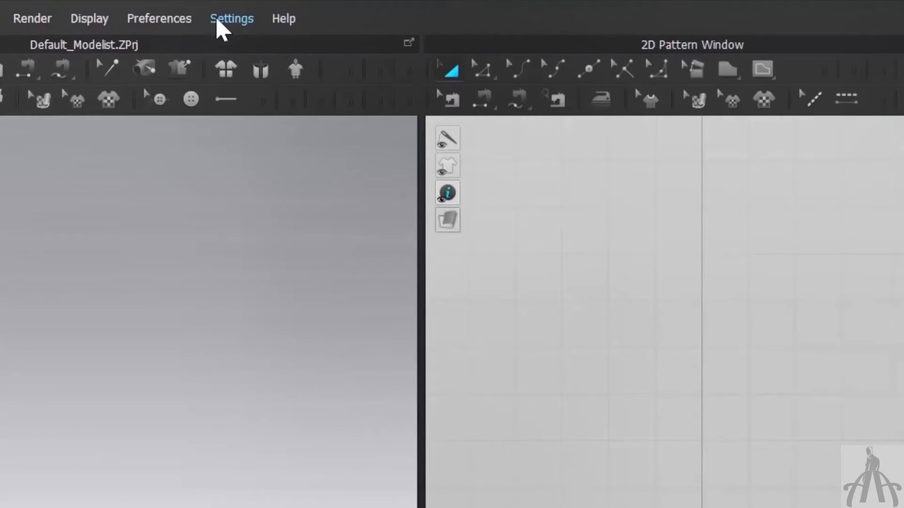
# Open User Settings from the Settings menu and show the User Interface page.
pyautogui.click(232, 18)
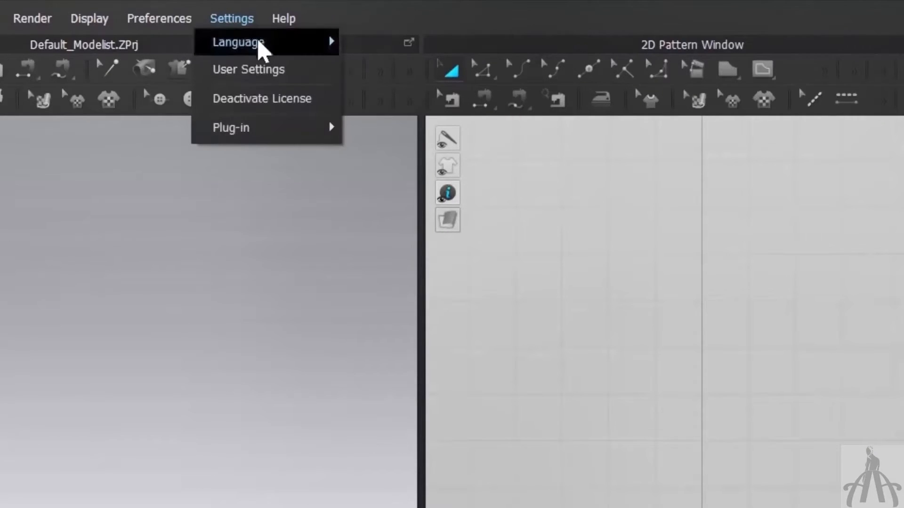
pyautogui.moveTo(272, 75)
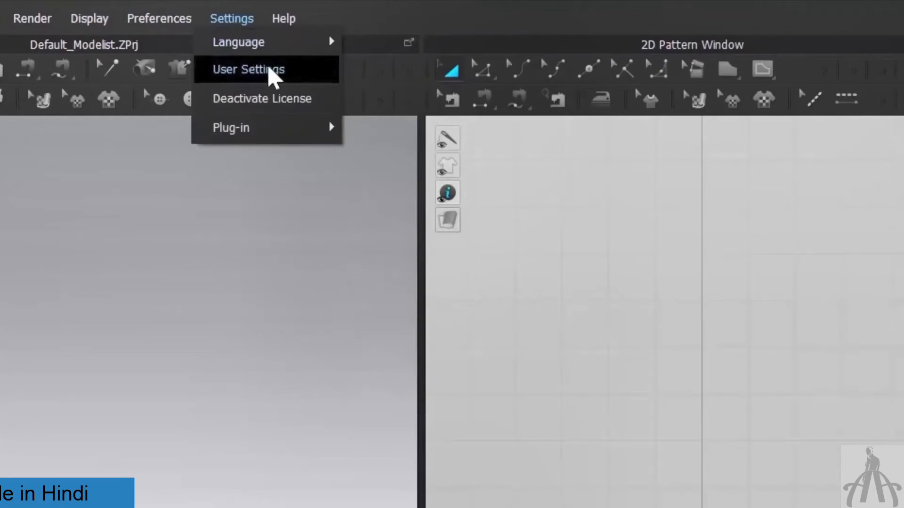
pyautogui.click(247, 69)
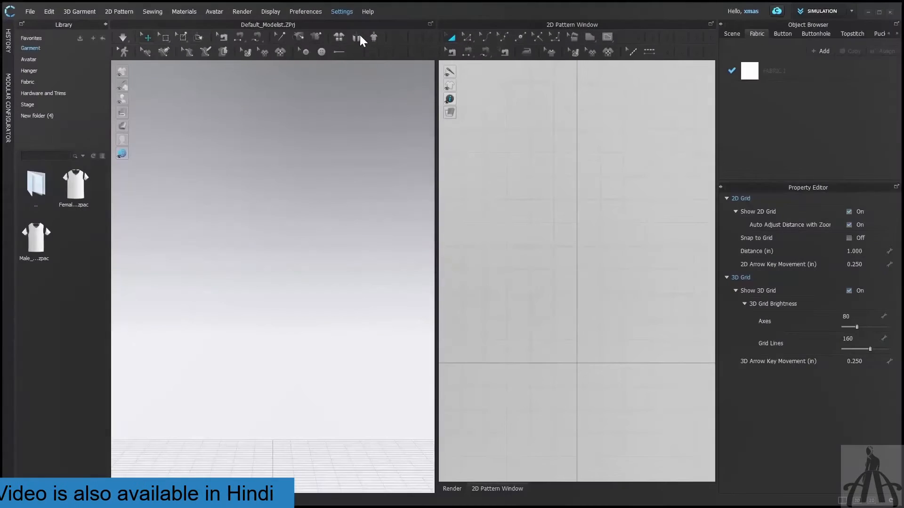
pyautogui.click(341, 11)
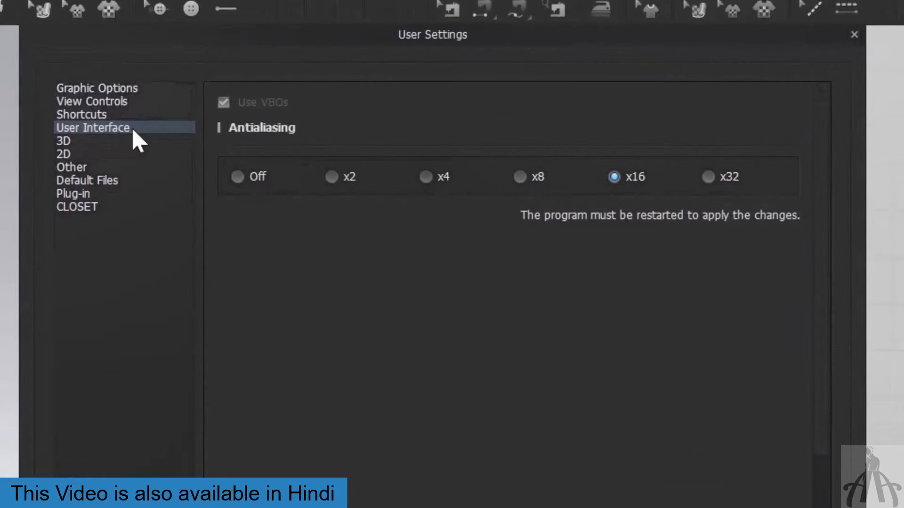
pyautogui.click(93, 127)
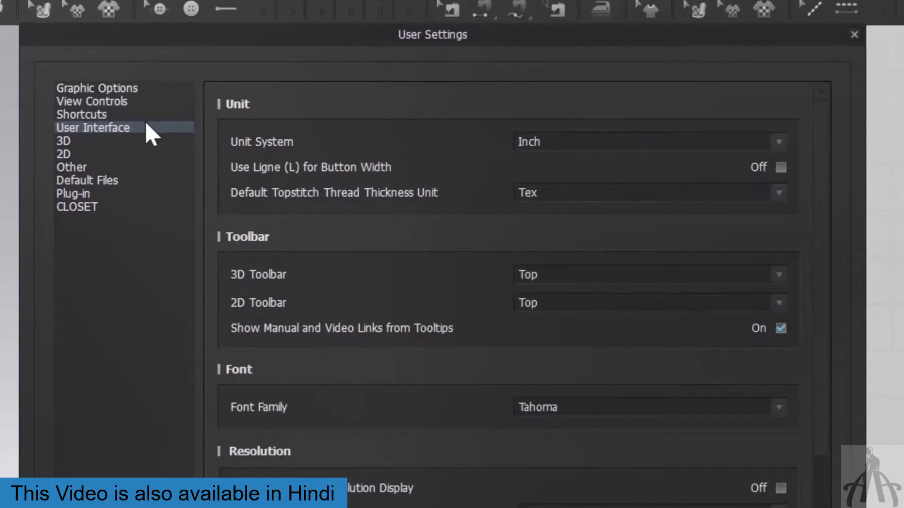
pyautogui.moveTo(222, 148)
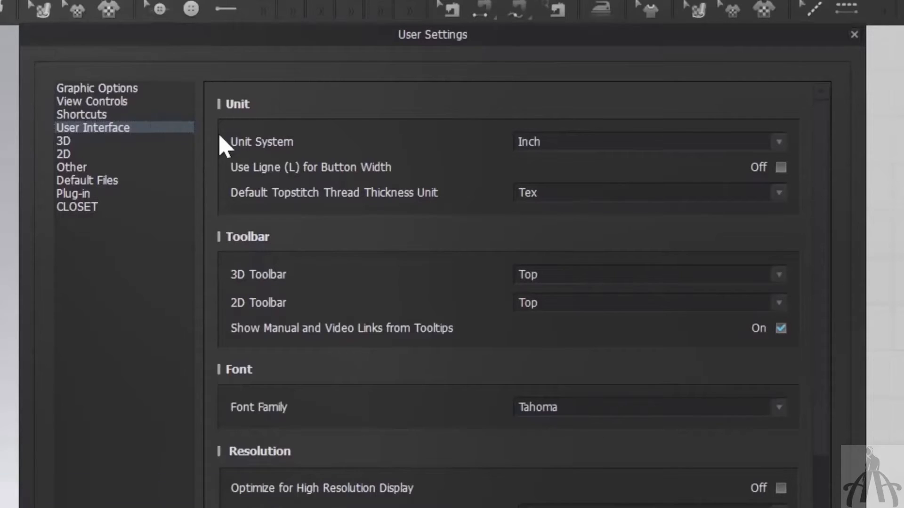
pyautogui.moveTo(298, 136)
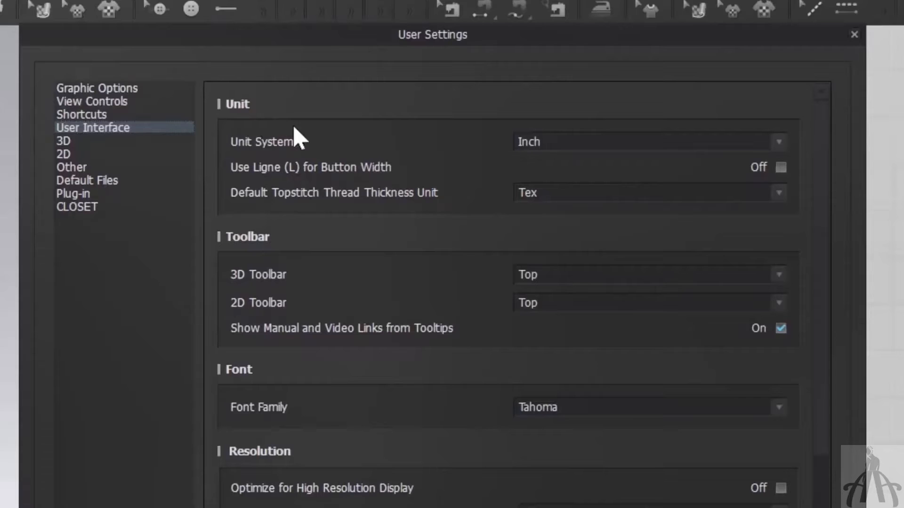
# Set the Unit System dropdown to Centimeter.
pyautogui.click(779, 141)
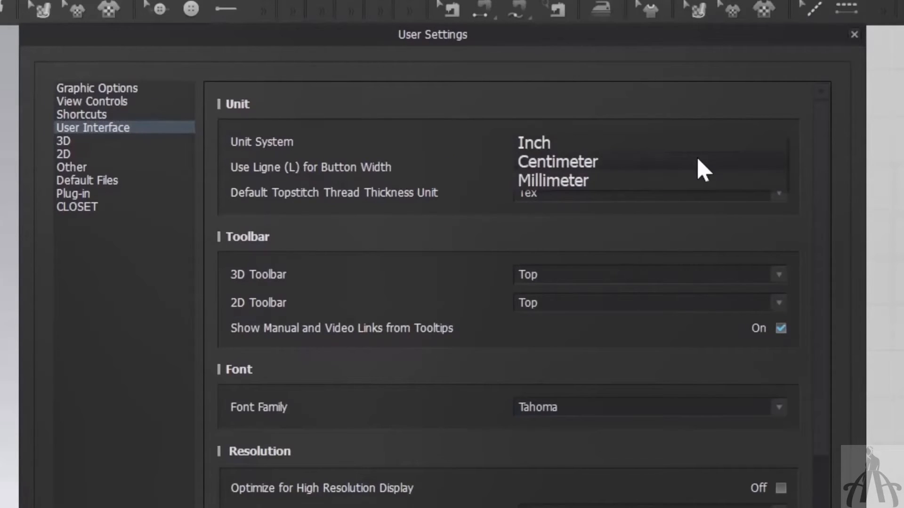
pyautogui.moveTo(704, 183)
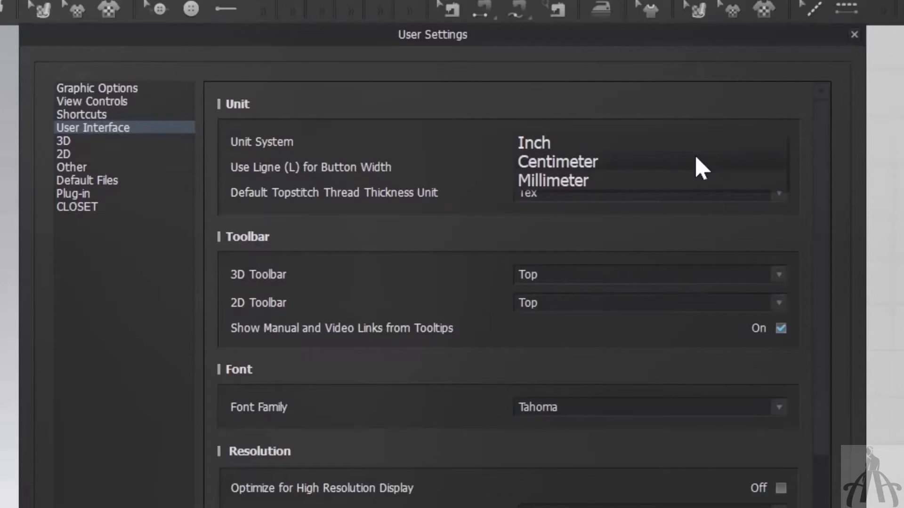
pyautogui.moveTo(688, 199)
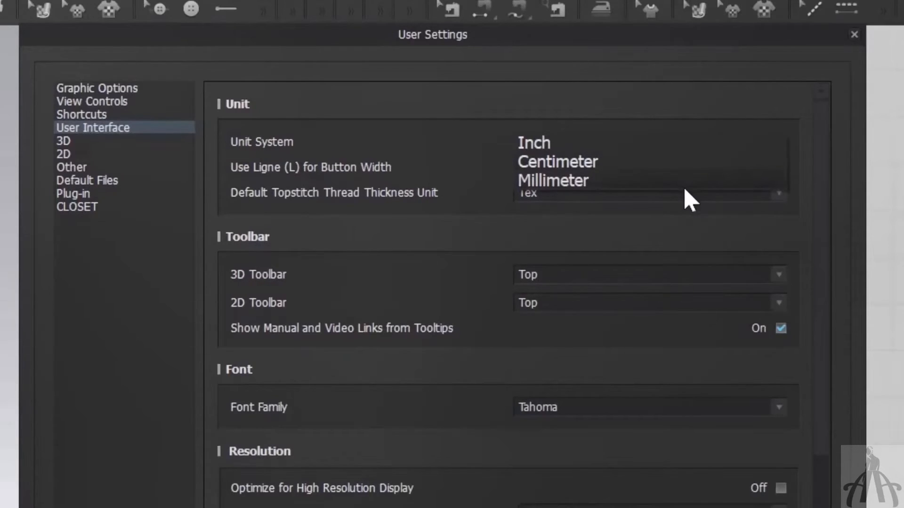
pyautogui.click(534, 142)
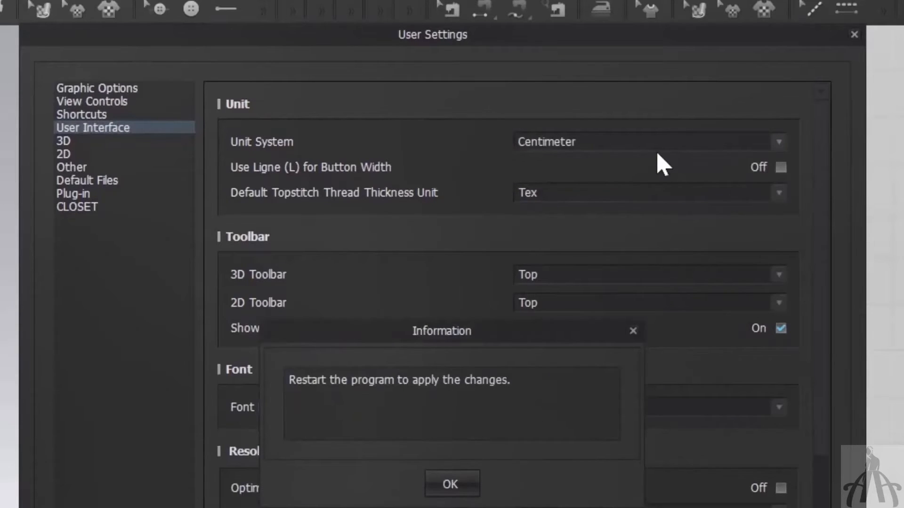
pyautogui.moveTo(351, 410)
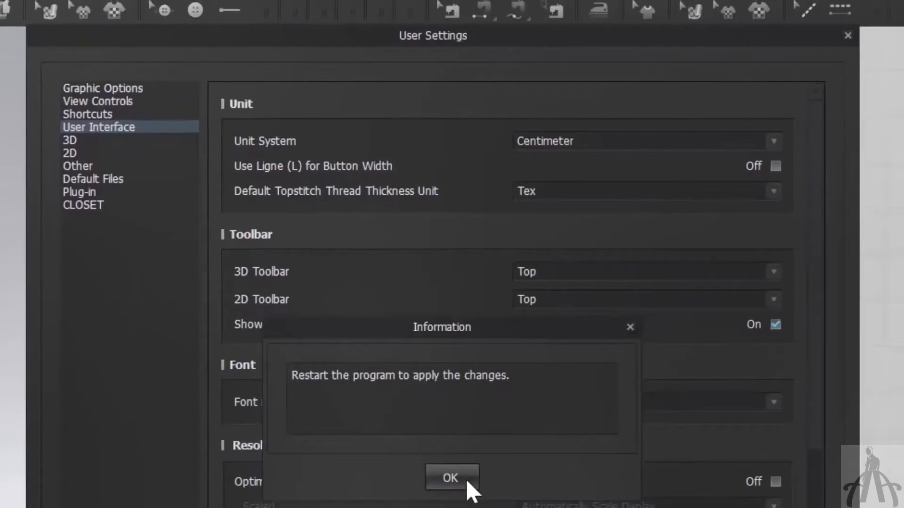
# Acknowledge the restart notice and close the User Settings dialog.
pyautogui.click(449, 477)
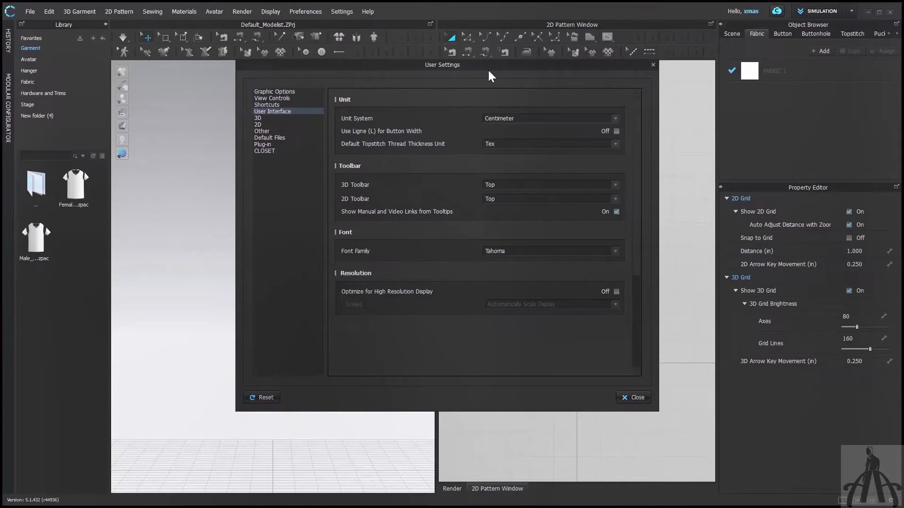
pyautogui.click(633, 398)
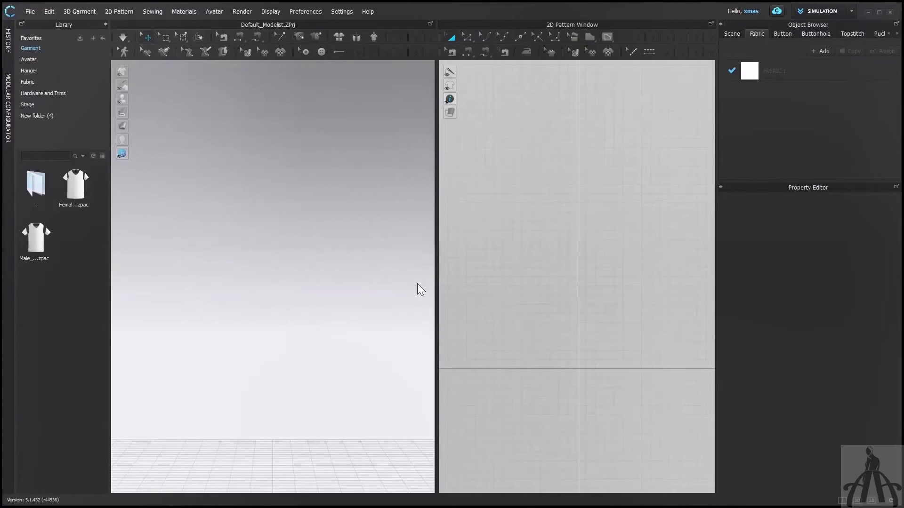
# Draw a rectangular pattern piece in the 2D Pattern Window.
pyautogui.click(590, 37)
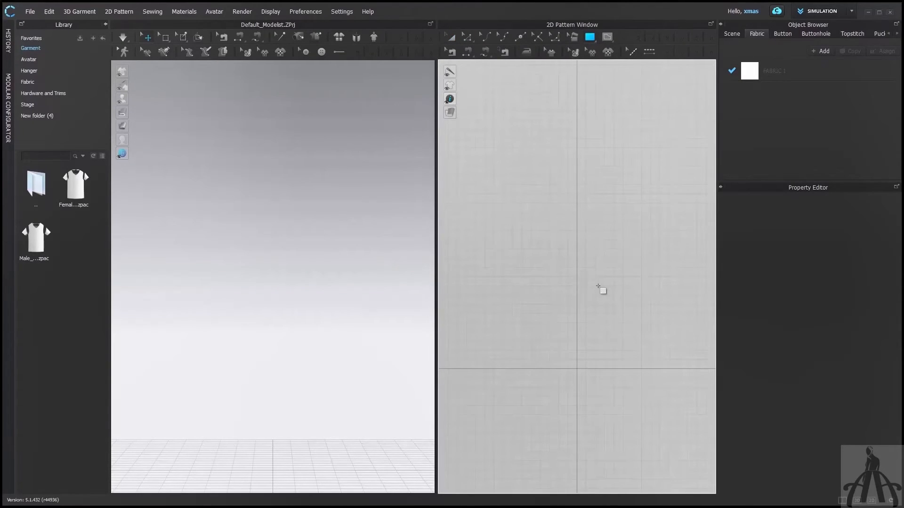
pyautogui.moveTo(514, 172); pyautogui.dragTo(609, 295)
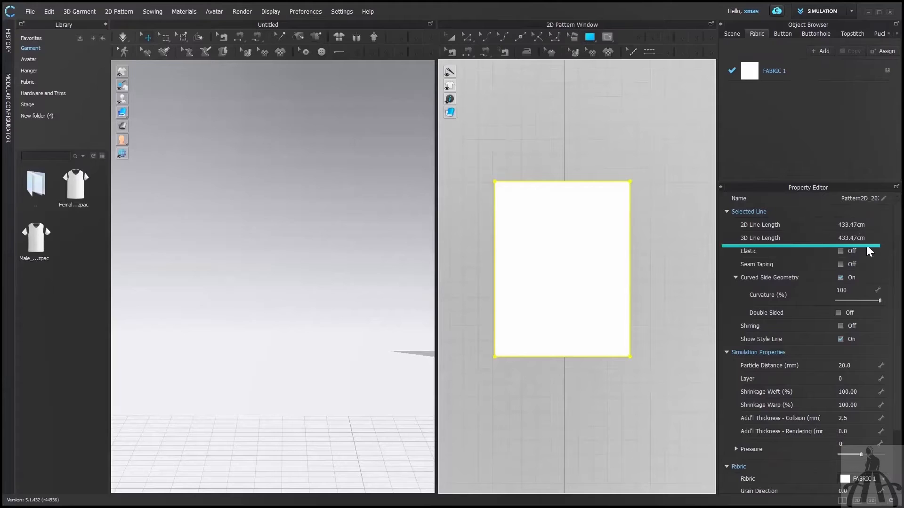
pyautogui.moveTo(828, 237)
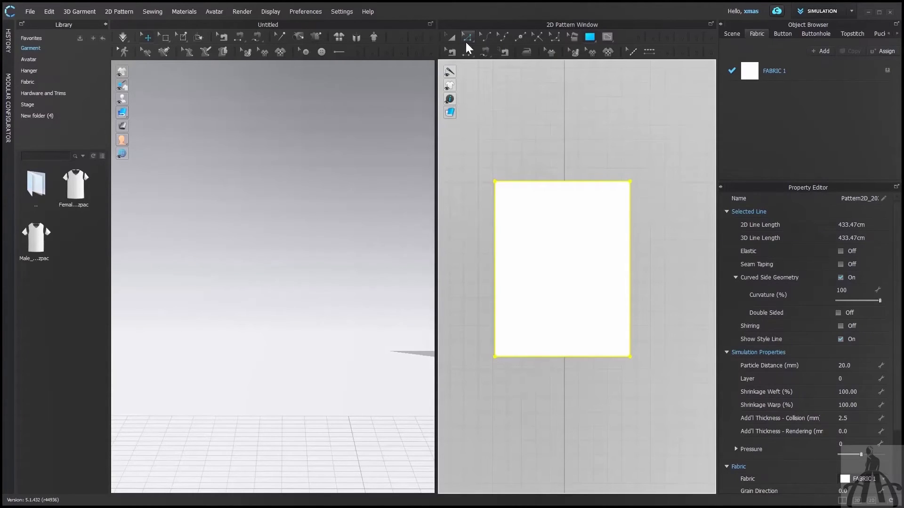
pyautogui.moveTo(468, 37)
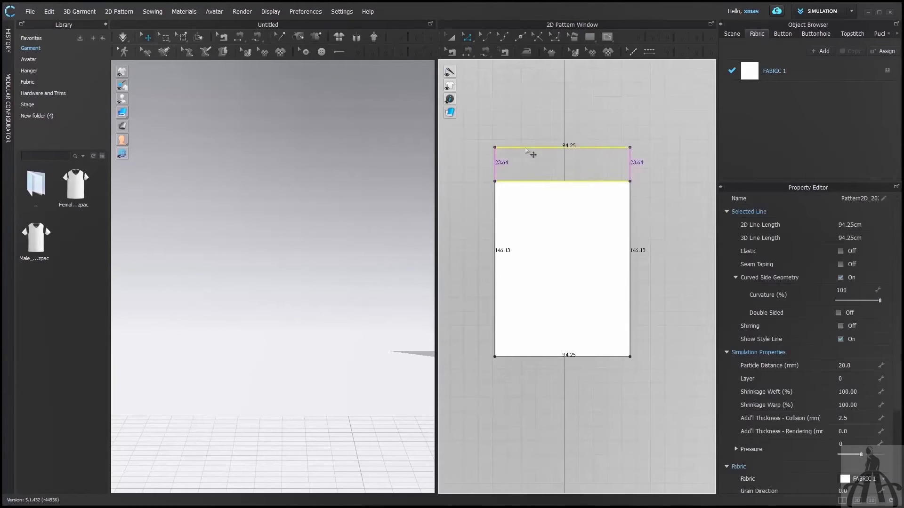
# Move the rectangle's top edge upward by 2 cm.
pyautogui.moveTo(530, 151); pyautogui.dragTo(526, 146)
pyautogui.write('2')
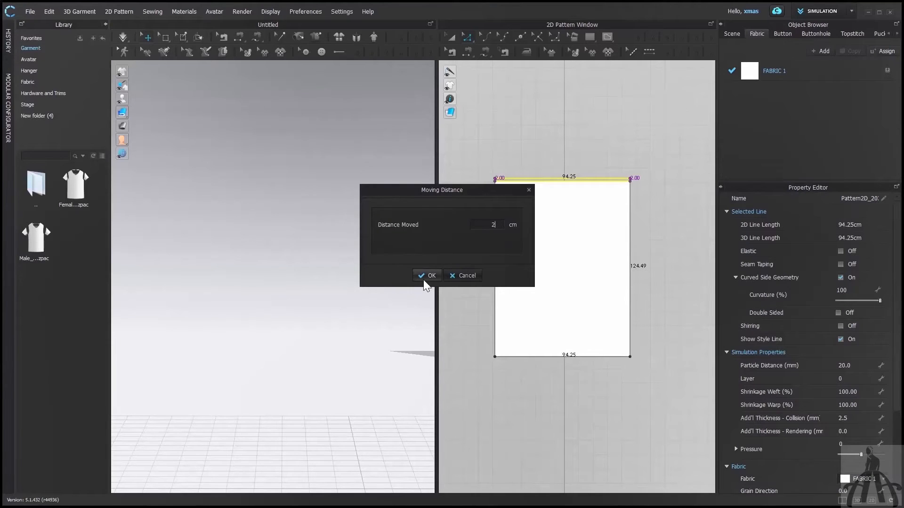
pyautogui.click(427, 275)
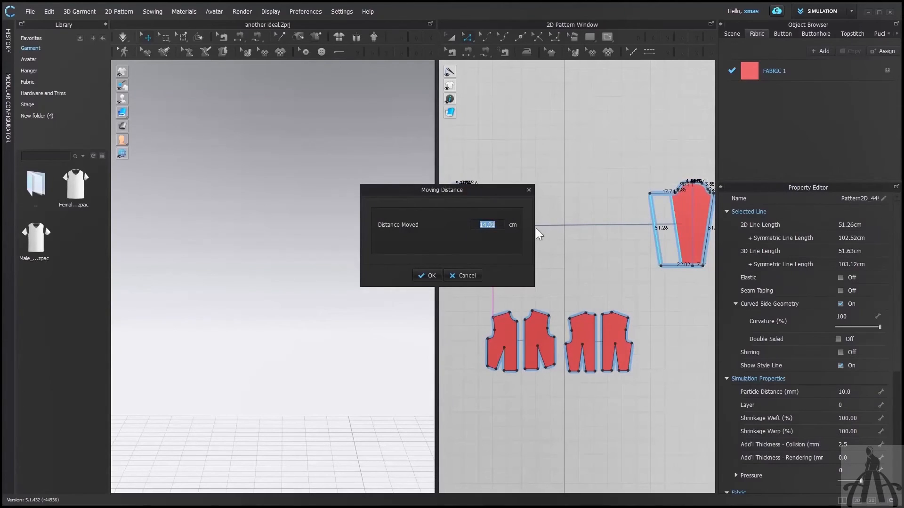
pyautogui.moveTo(529, 194)
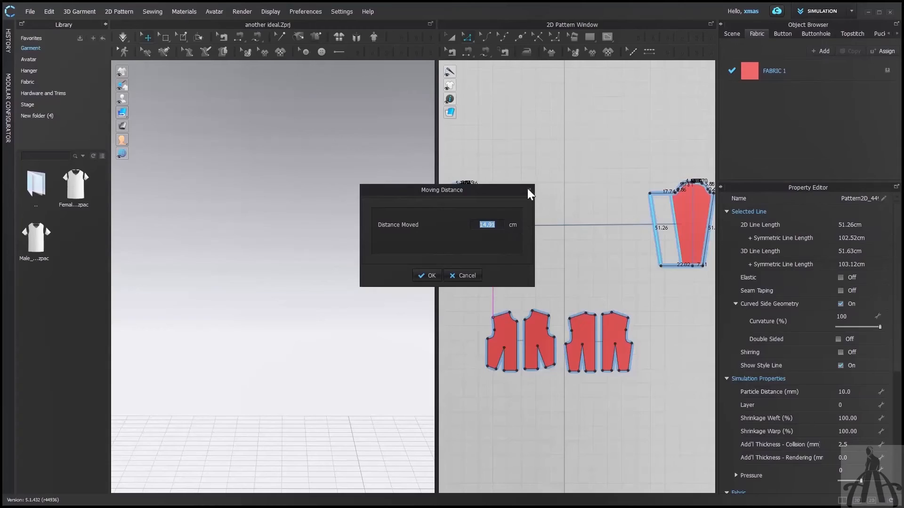